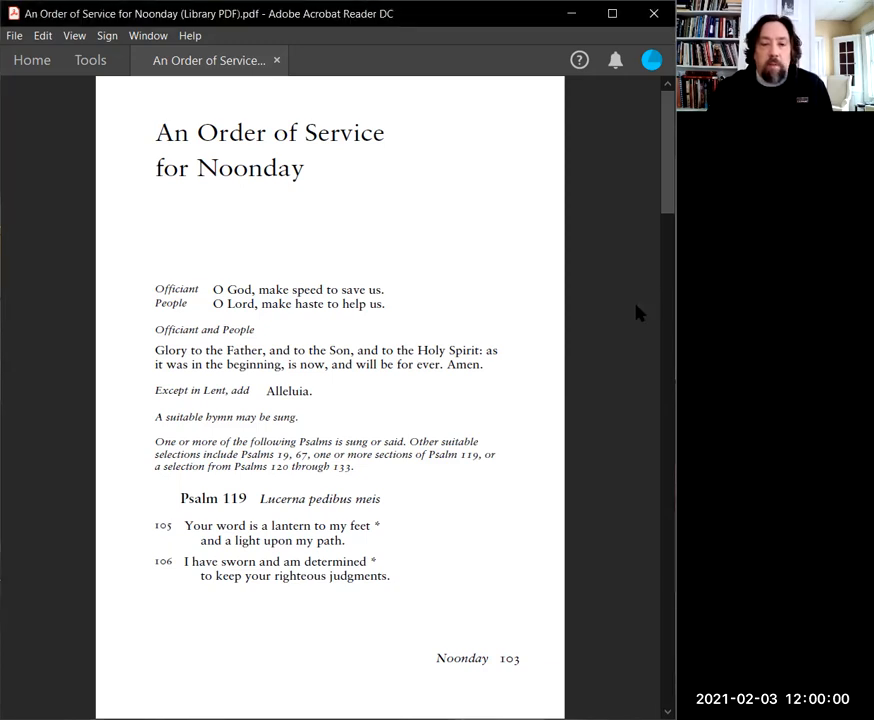
{"action": "scroll", "scroll_direction": "down", "scroll_amount": 3}
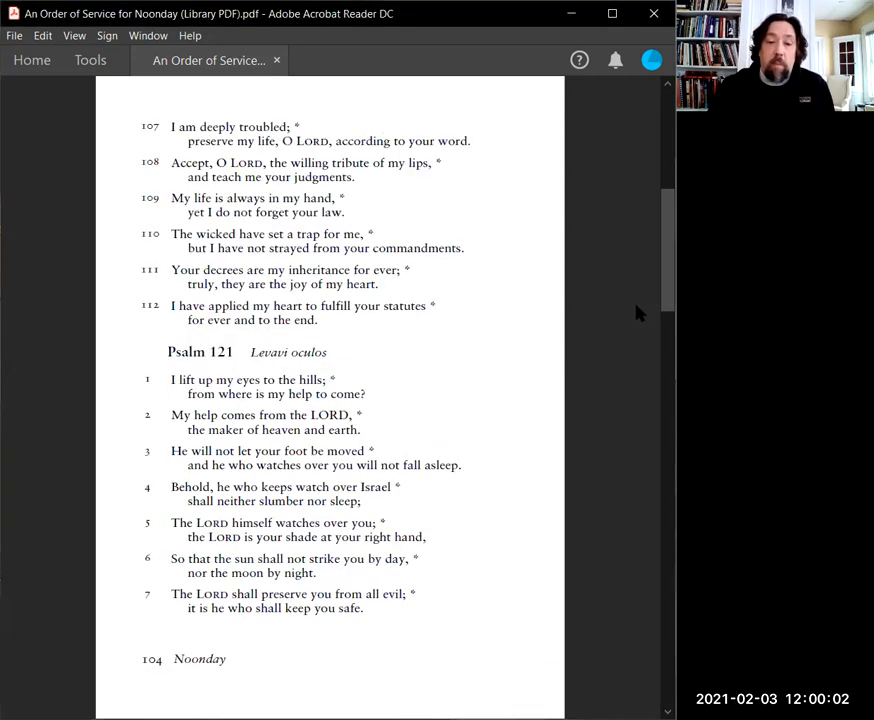
{"action": "scroll", "scroll_direction": "down", "scroll_amount": 3}
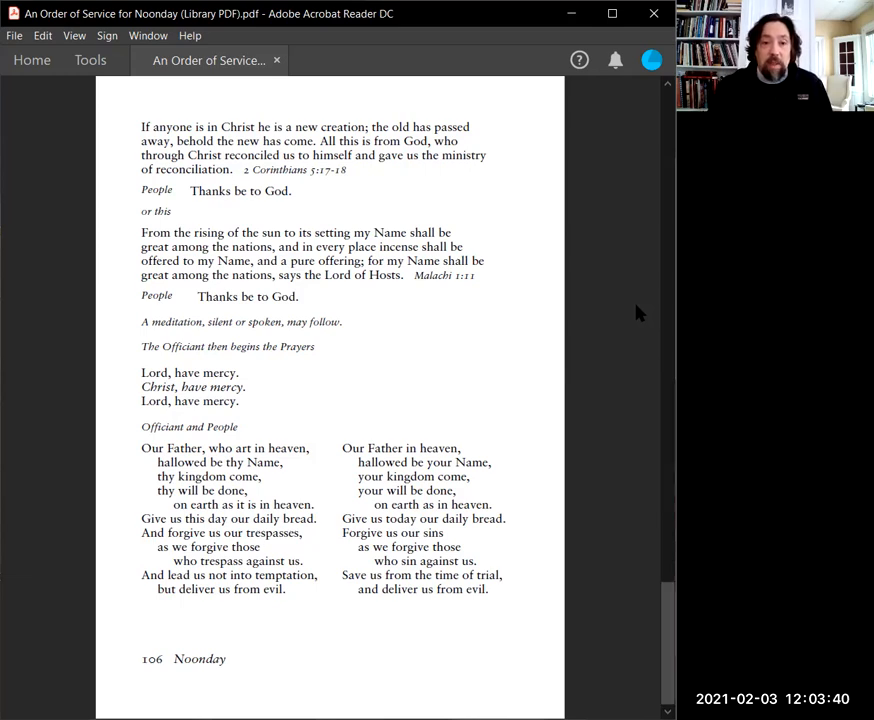
{"action": "scroll", "scroll_direction": "down", "scroll_amount": 3}
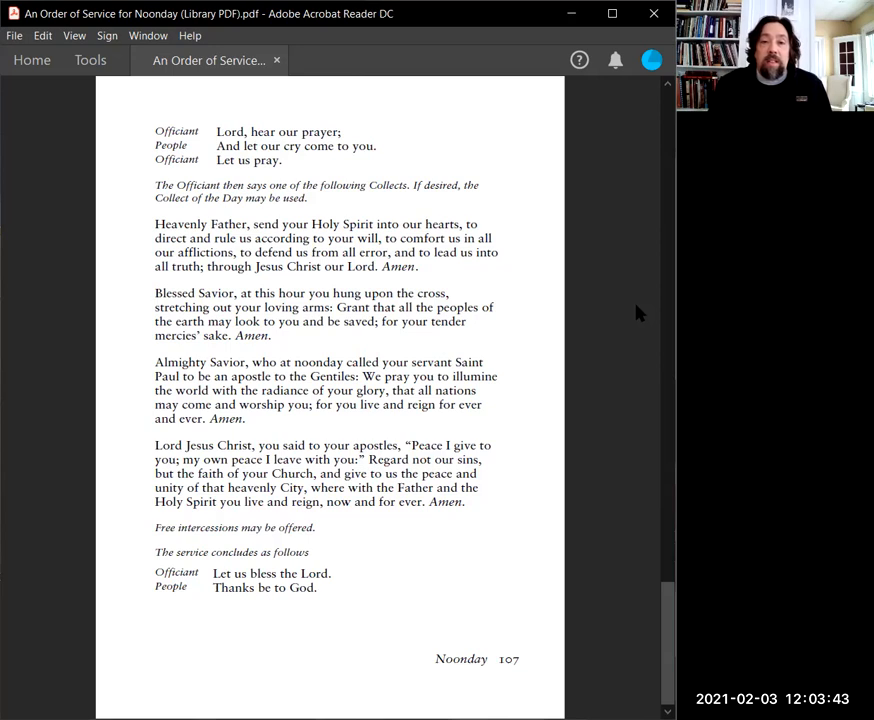